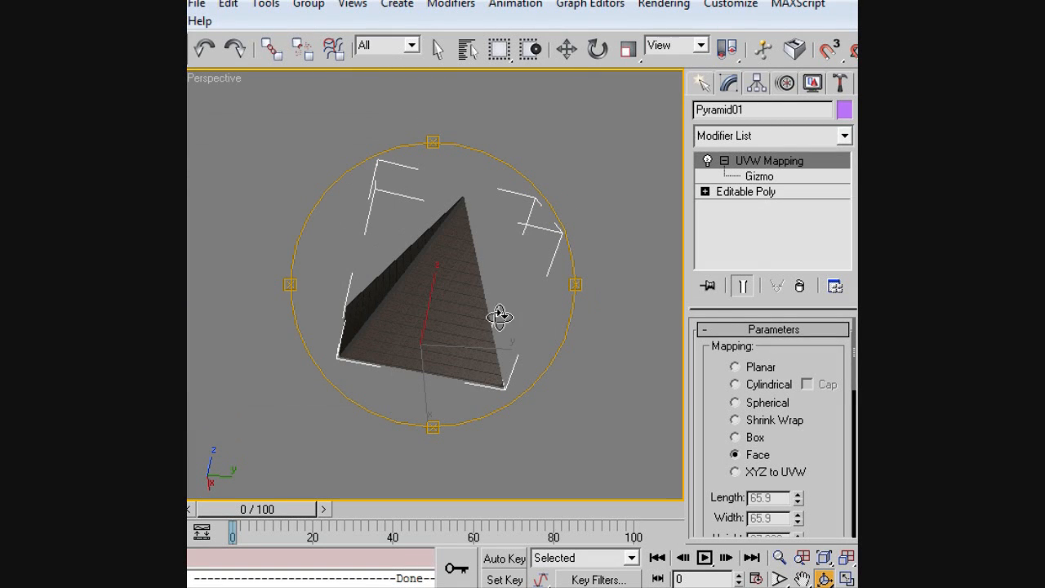
Step: Orbit around the pyramid and render the Perspective view to preview its striped texture
left_click_drag(498, 317, 485, 239)
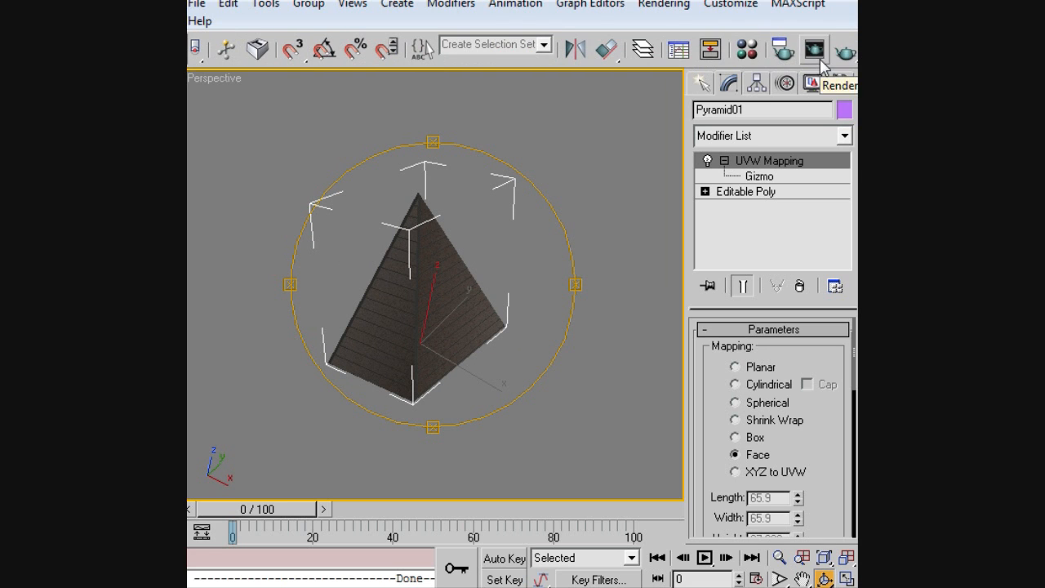
left_click(813, 49)
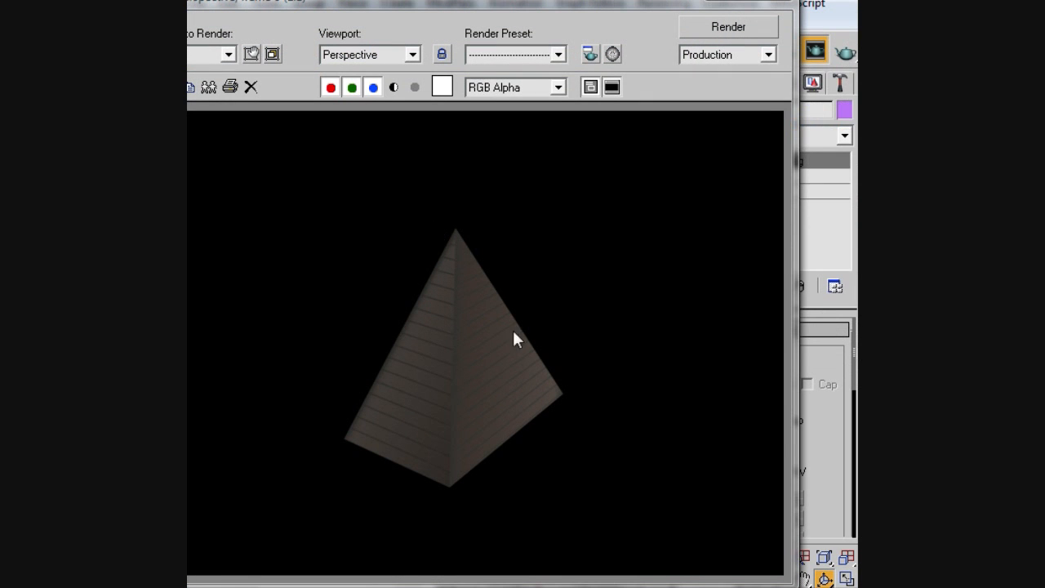
mouse_move(591, 316)
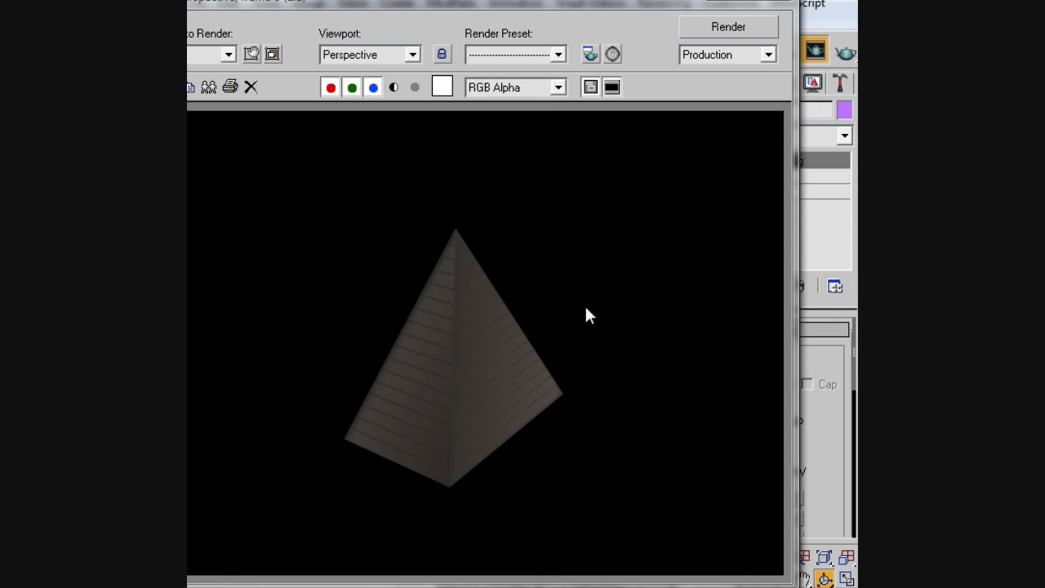
mouse_move(603, 185)
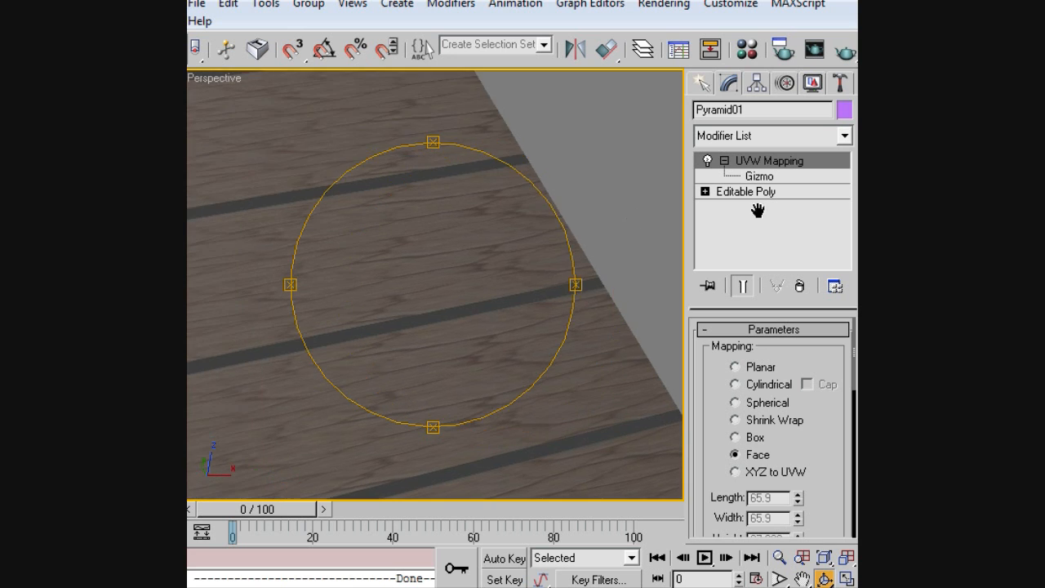
Step: Orbit around the pyramid to inspect its sides and the cracked-mud face
left_click_drag(433, 285, 445, 294)
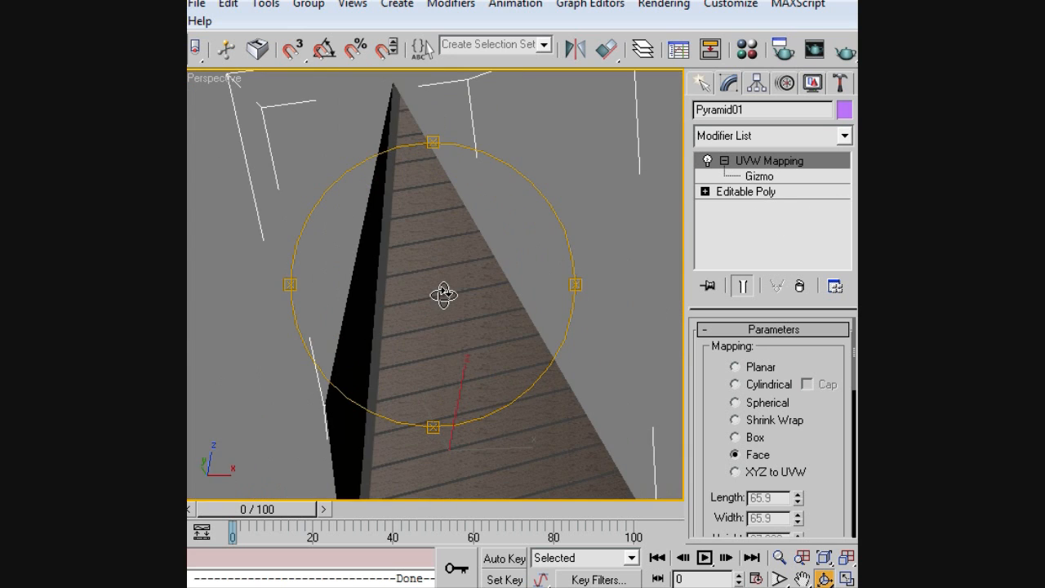
left_click_drag(445, 294, 667, 202)
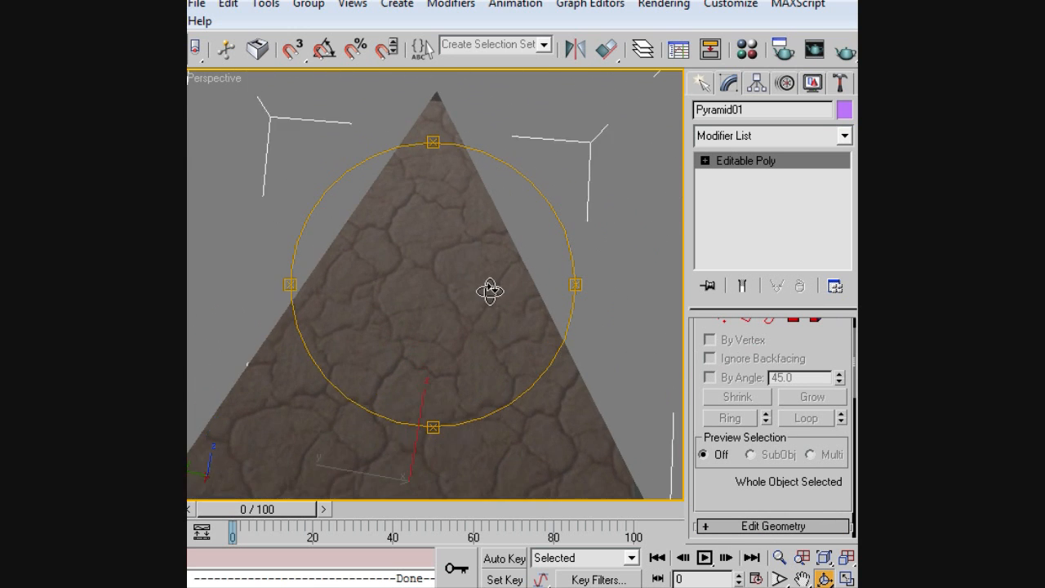
left_click_drag(490, 291, 571, 340)
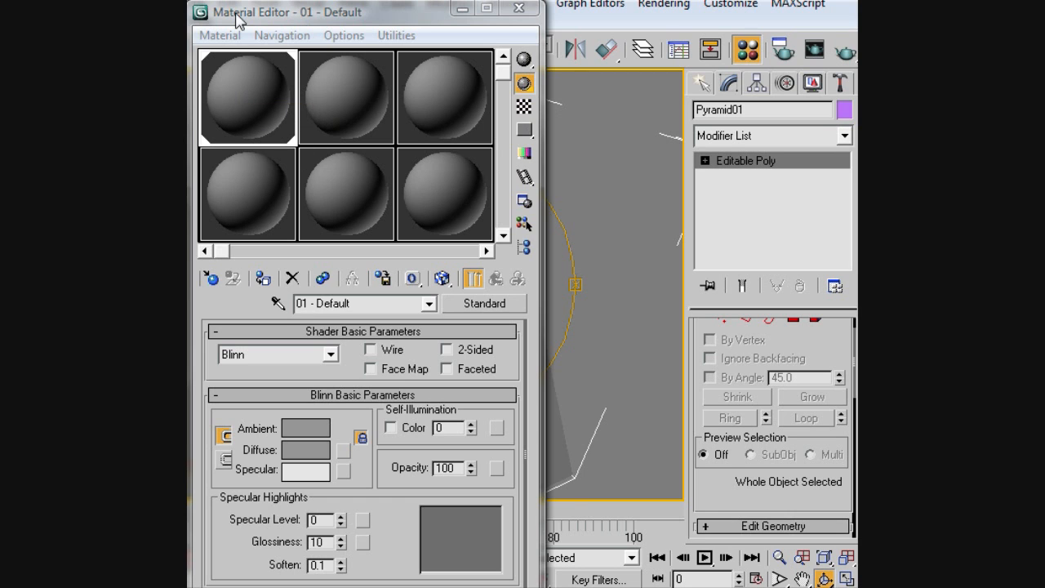
Step: Move the Material Editor aside and select the 01 - Default sample slot
left_click_drag(286, 11, 390, 18)
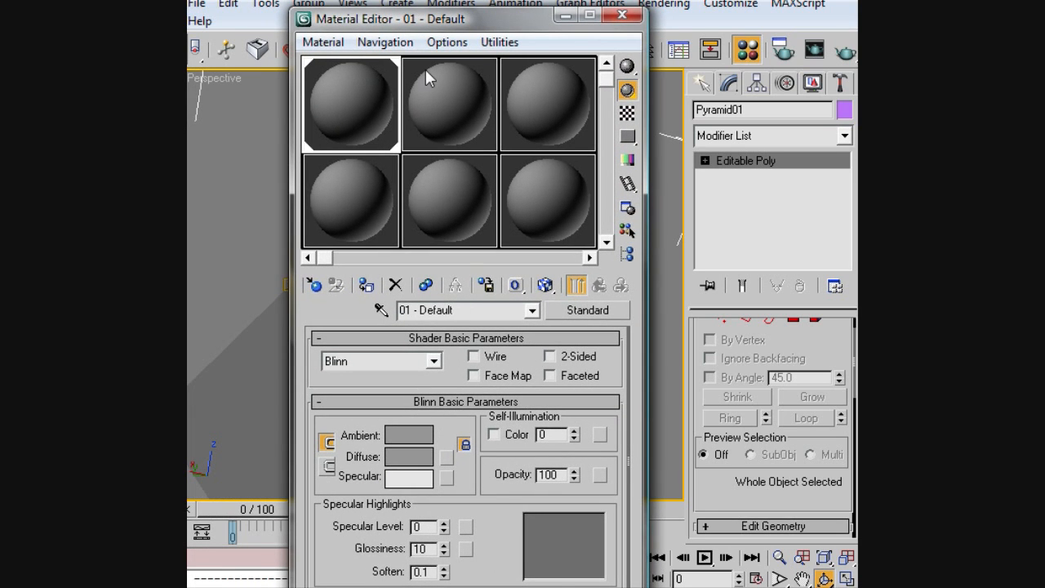
mouse_move(328, 116)
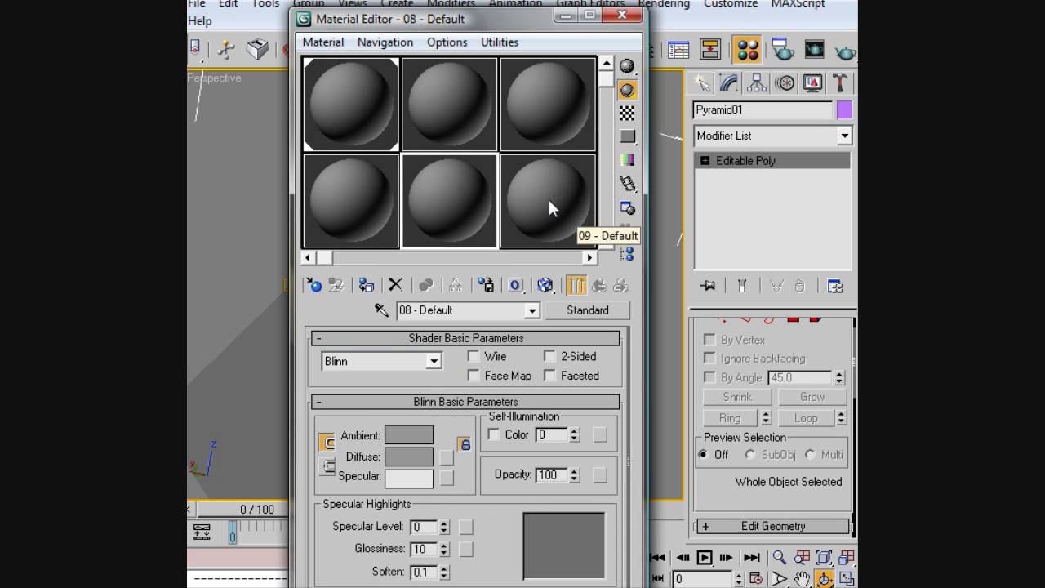
left_click(350, 102)
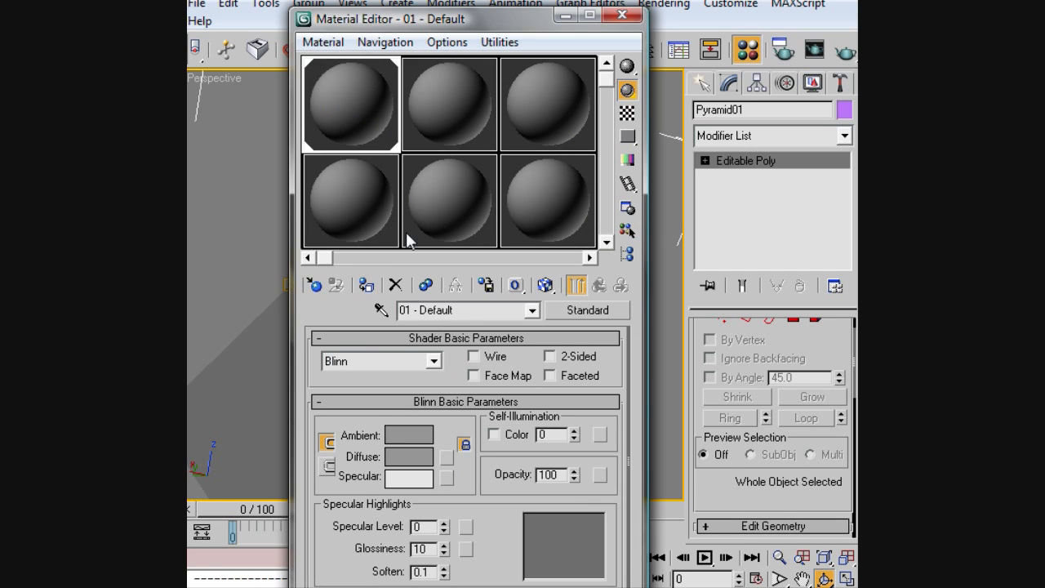
mouse_move(545, 286)
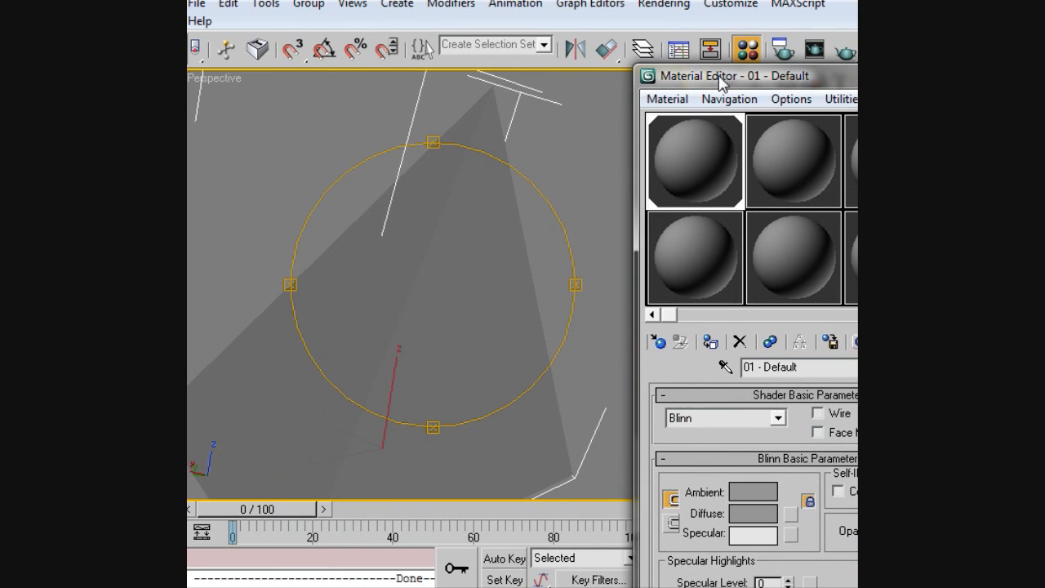
mouse_move(796, 500)
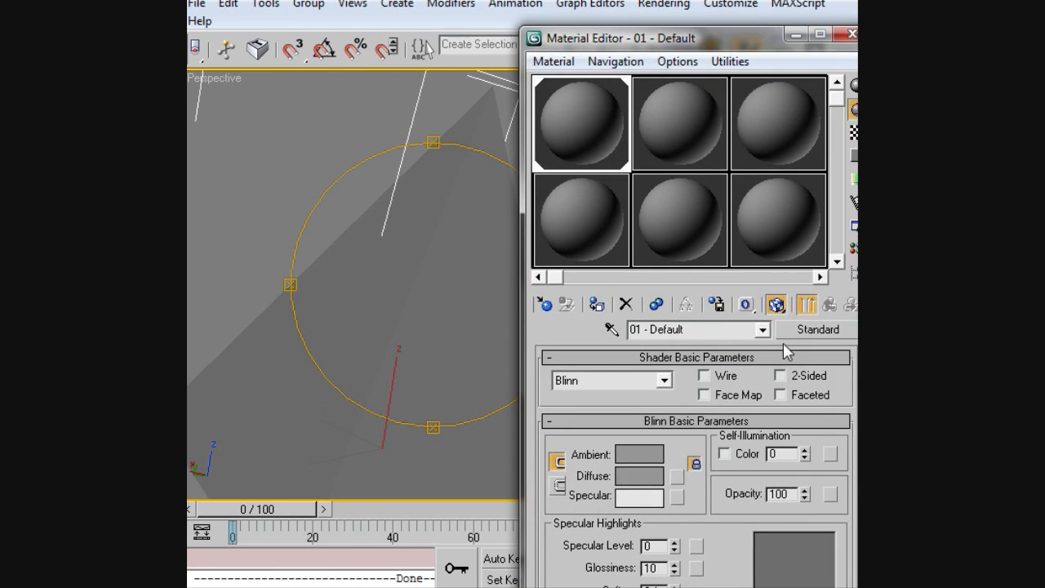
mouse_move(713, 484)
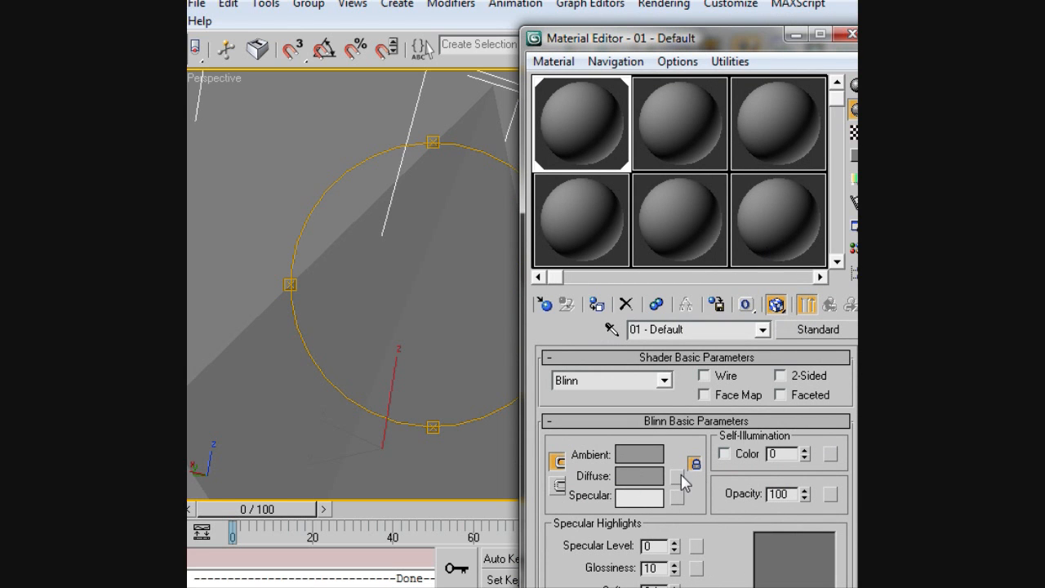
Step: Load Tile.JPEG as a Bitmap diffuse map and assign the material to the pyramid
left_click(695, 476)
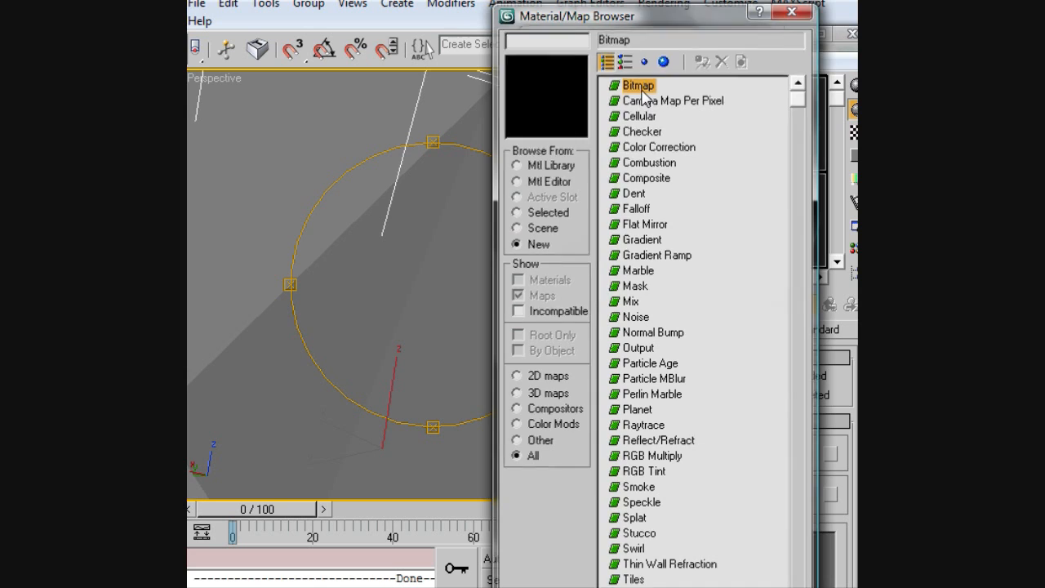
double_click(638, 85)
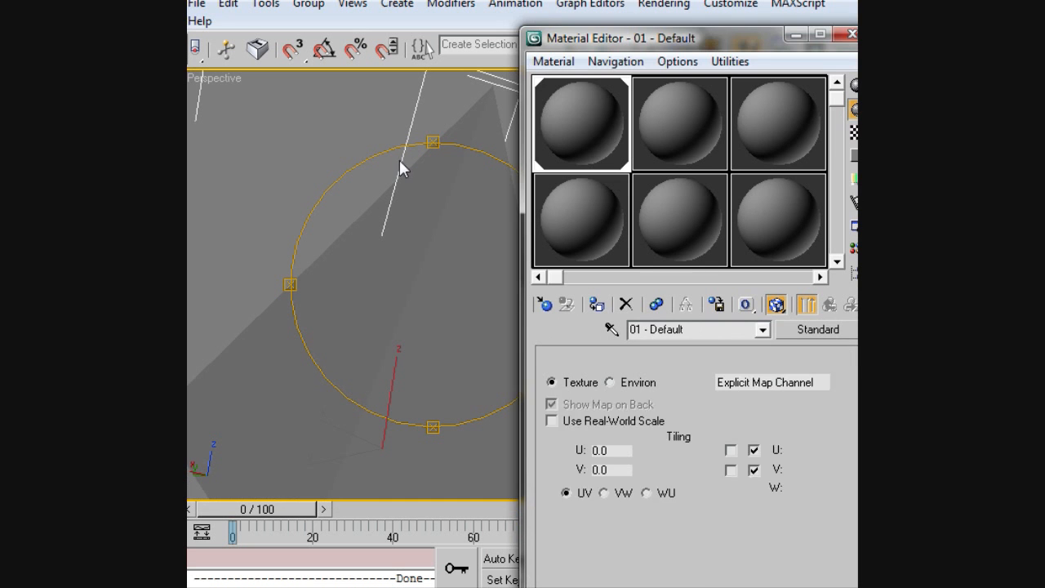
left_click(775, 304)
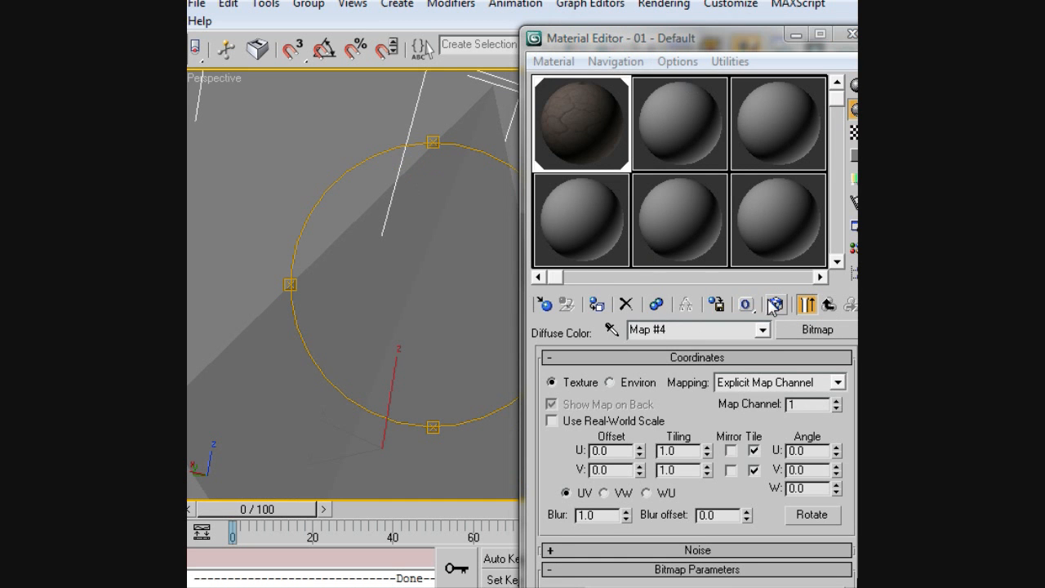
left_click(775, 304)
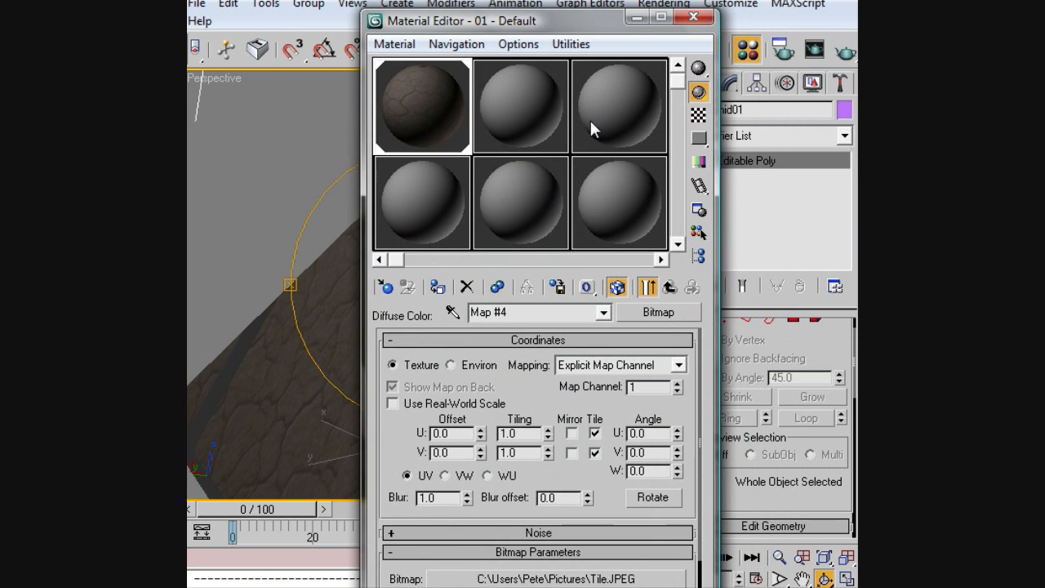
mouse_move(575, 365)
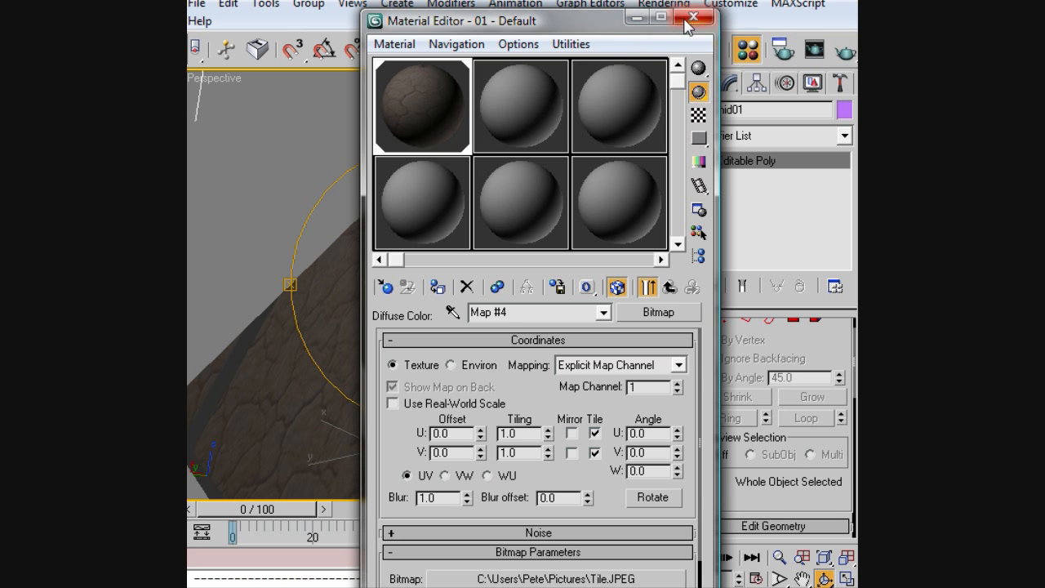
Step: Close the Material Editor, inspect the textured pyramid, and add a UVW Mapping modifier
left_click(693, 17)
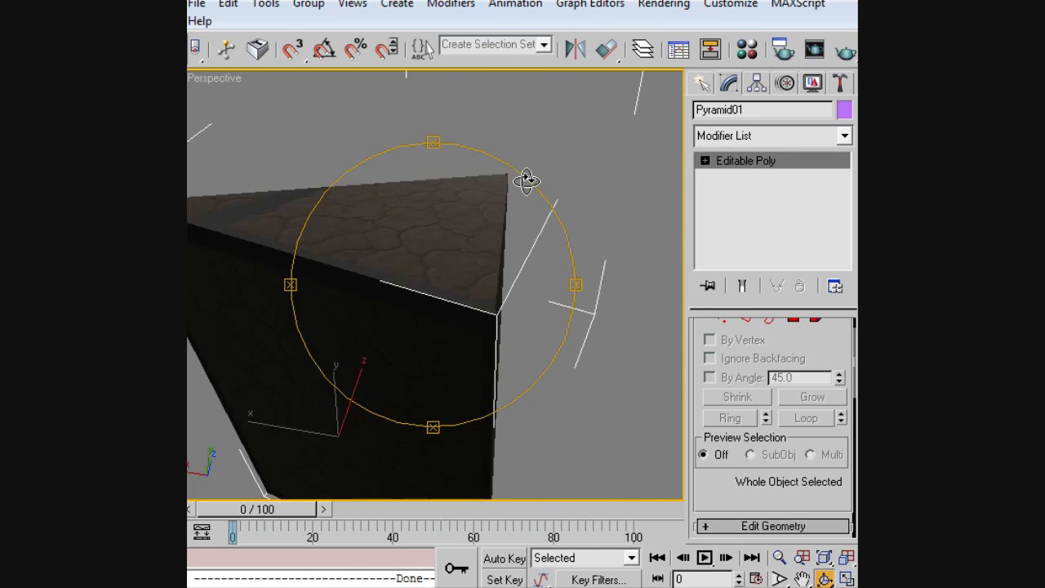
left_click_drag(527, 180, 210, 290)
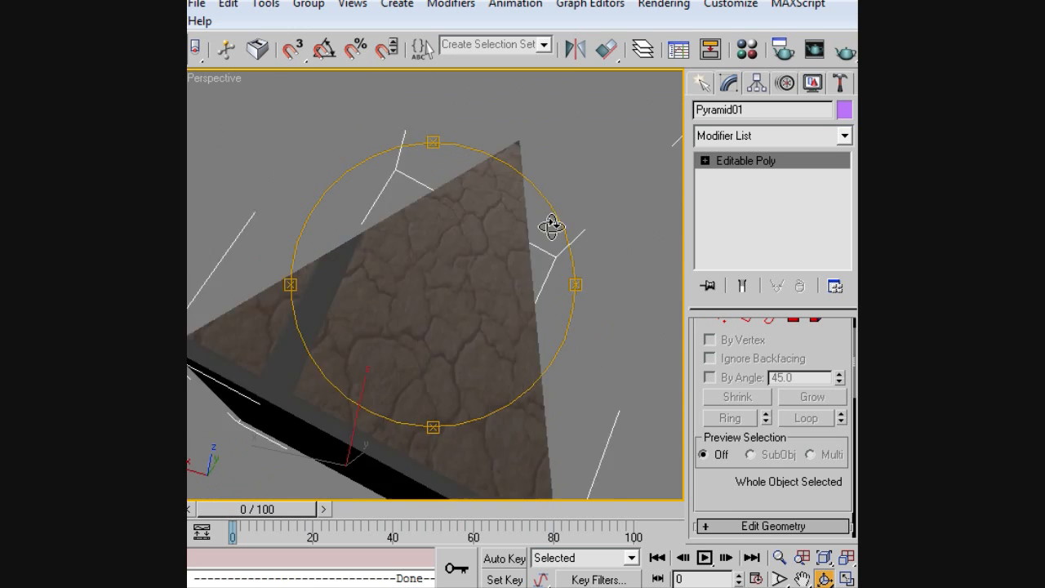
left_click_drag(551, 226, 453, 78)
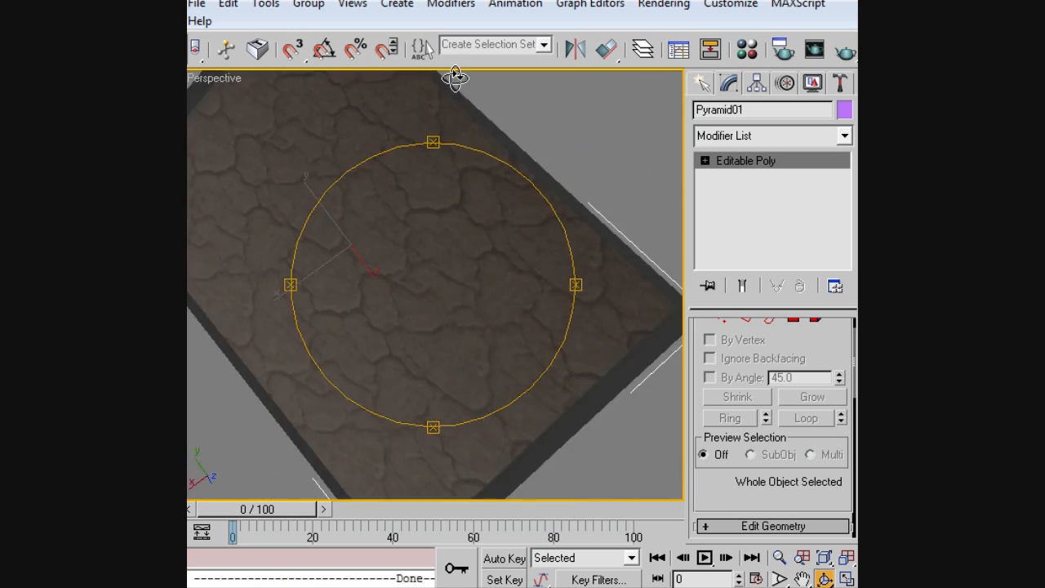
left_click_drag(453, 78, 632, 328)
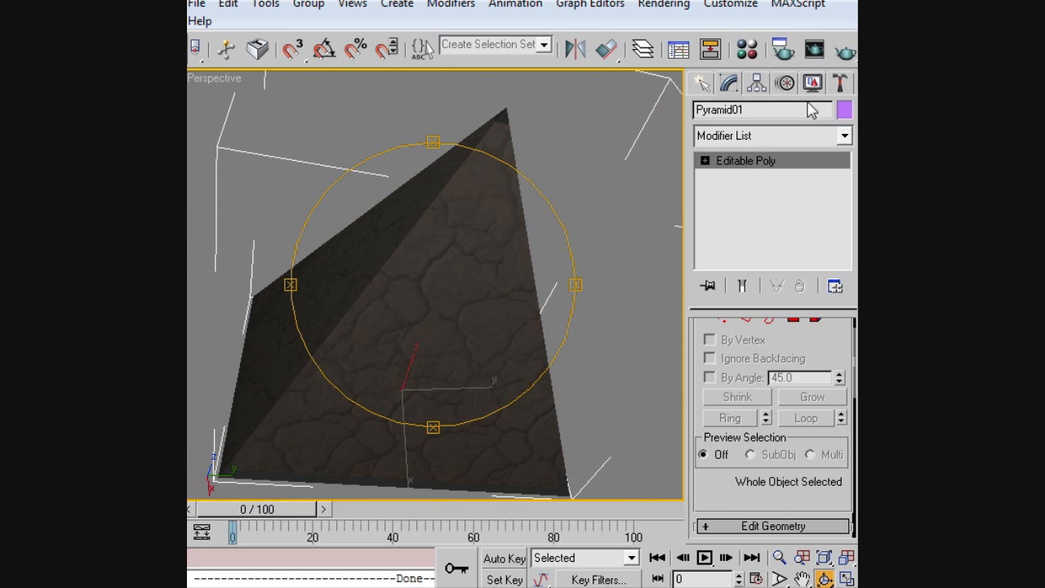
left_click(844, 135)
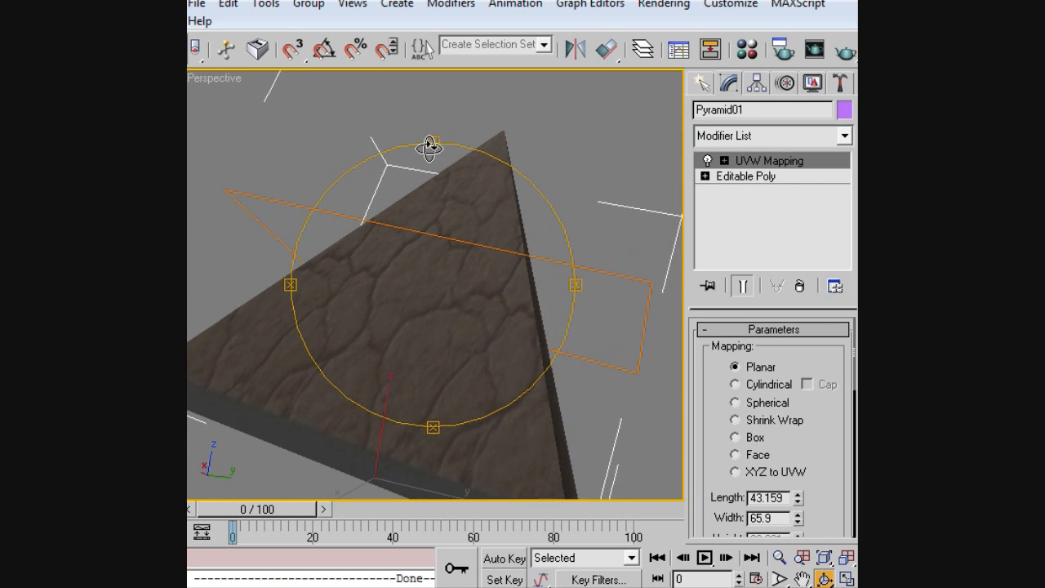
left_click_drag(428, 147, 353, 131)
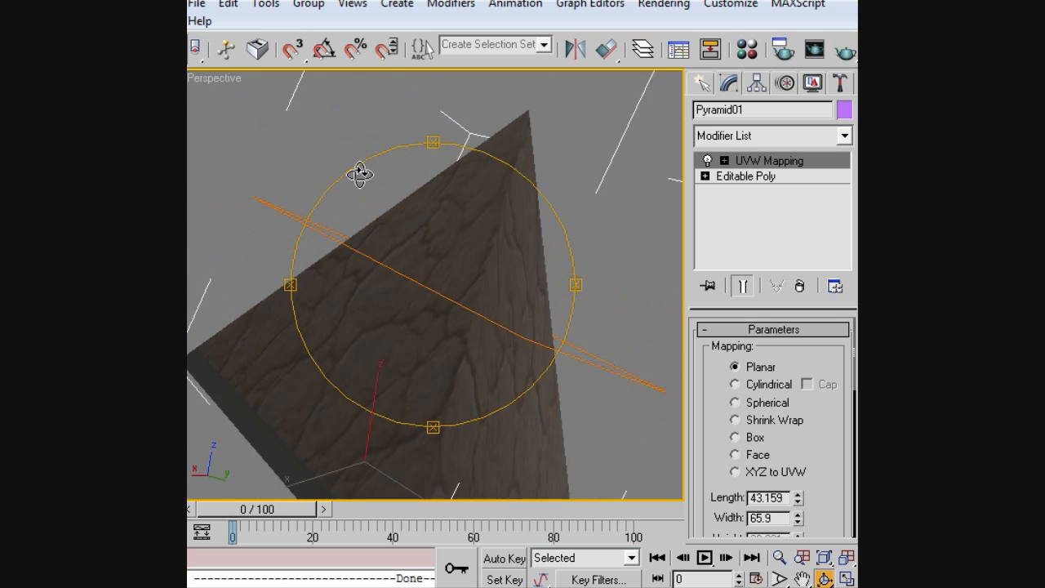
left_click_drag(359, 174, 463, 157)
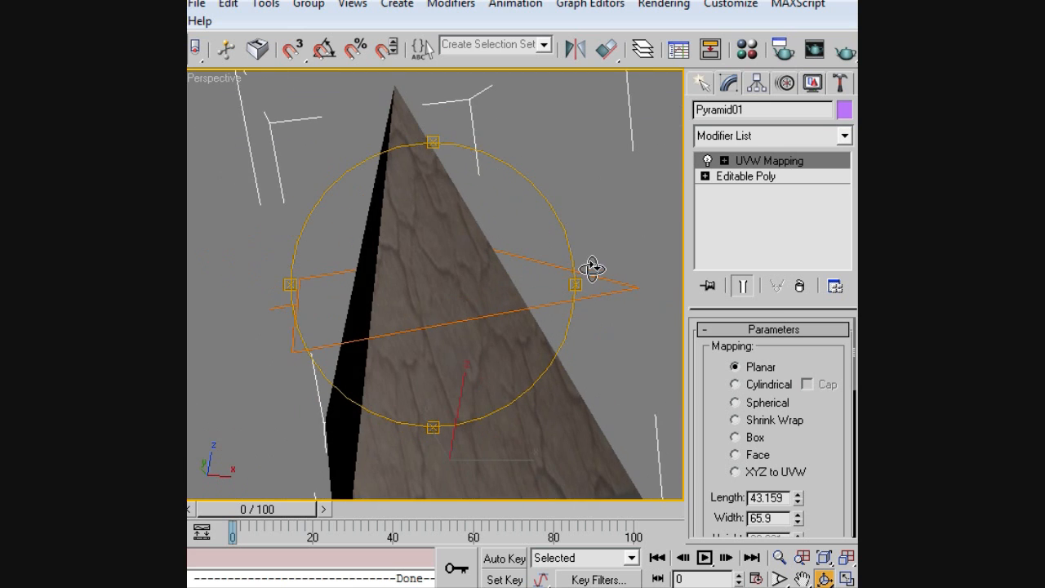
Step: Set the planar UVW Mapping to Length 42.727 and Width 67.218
left_click_drag(594, 267, 424, 216)
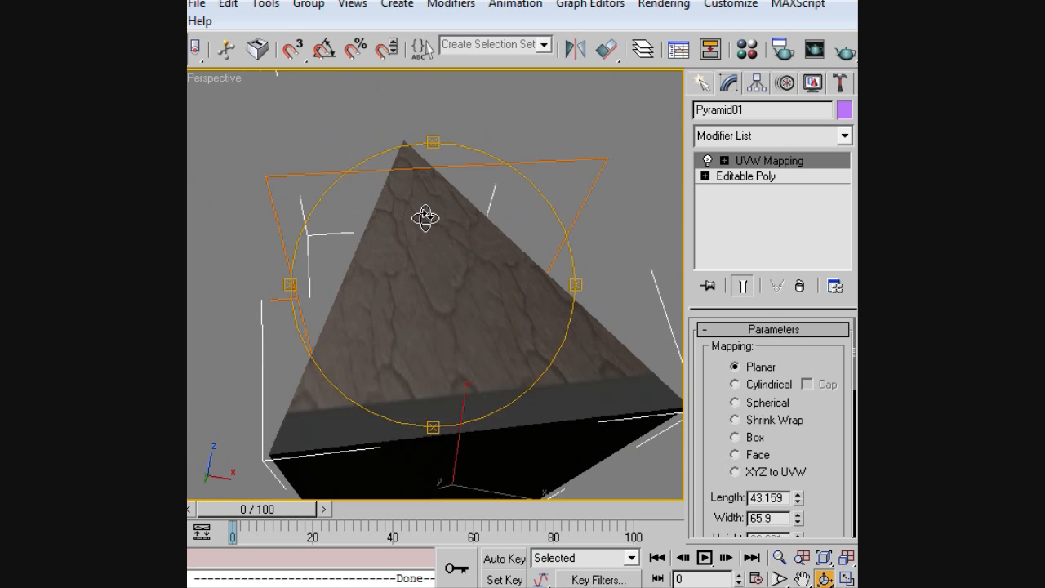
left_click_drag(424, 216, 490, 355)
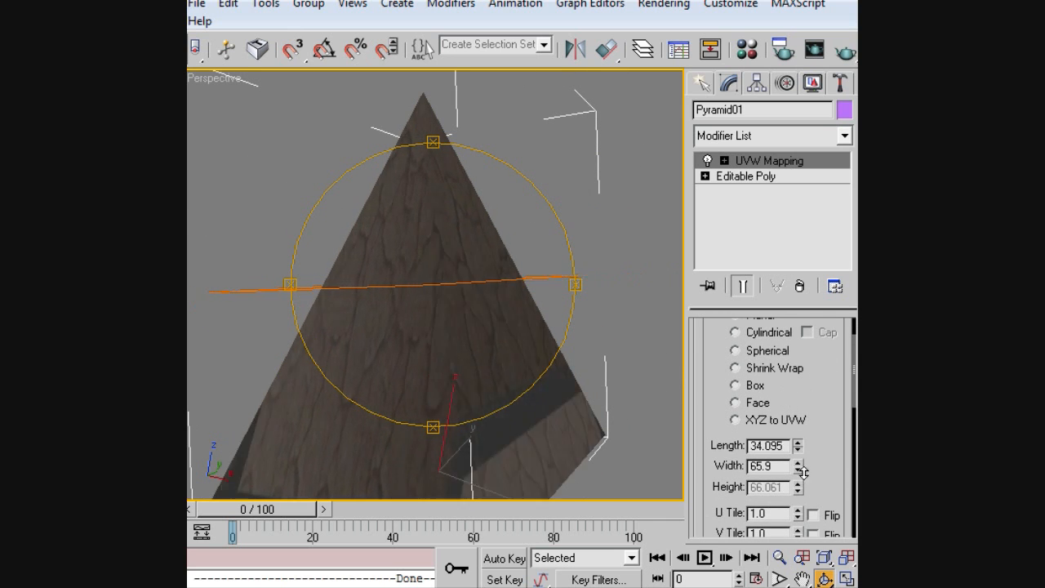
left_click(797, 442)
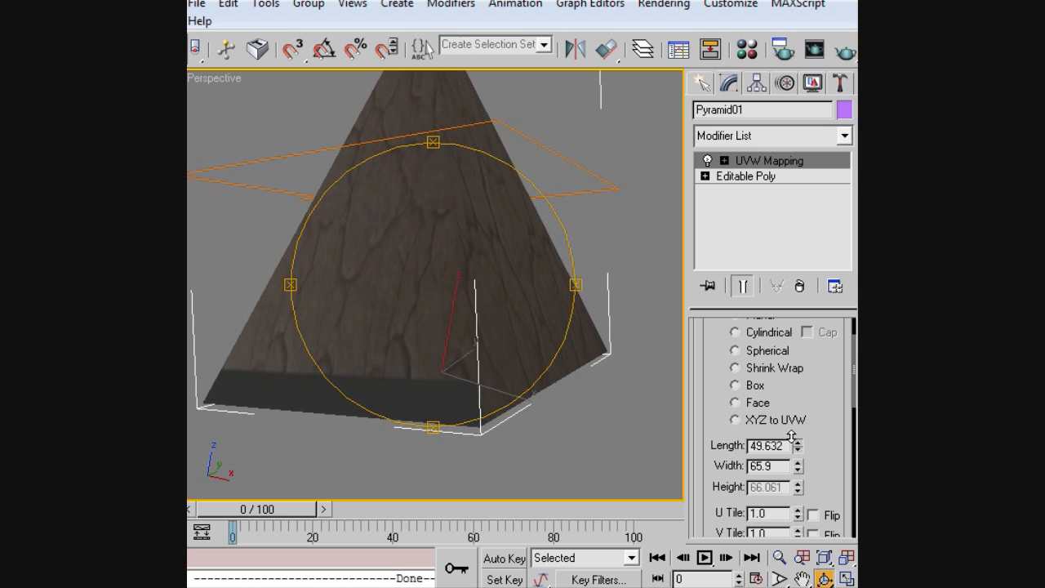
left_click(795, 449)
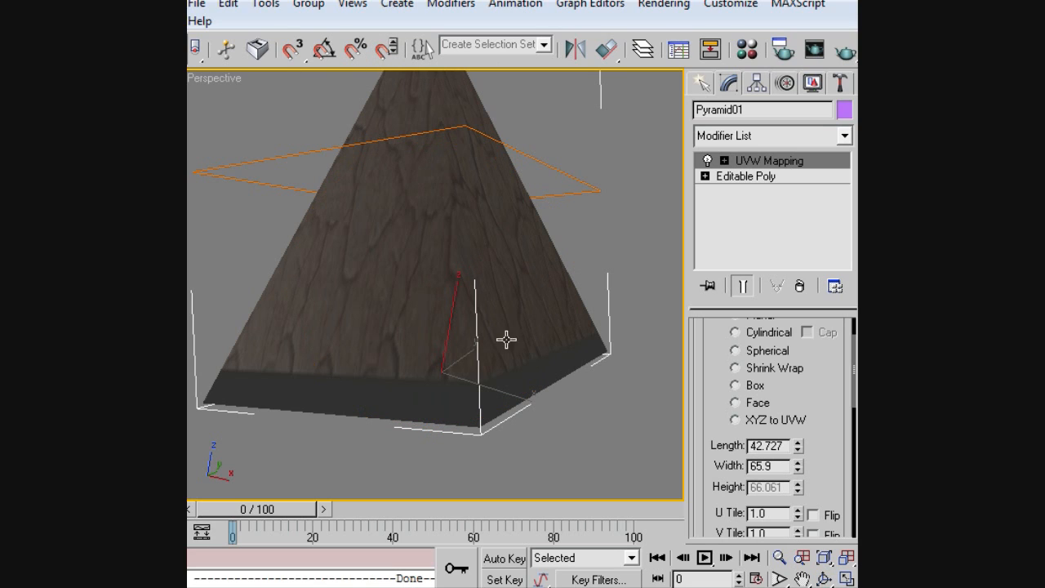
mouse_move(673, 430)
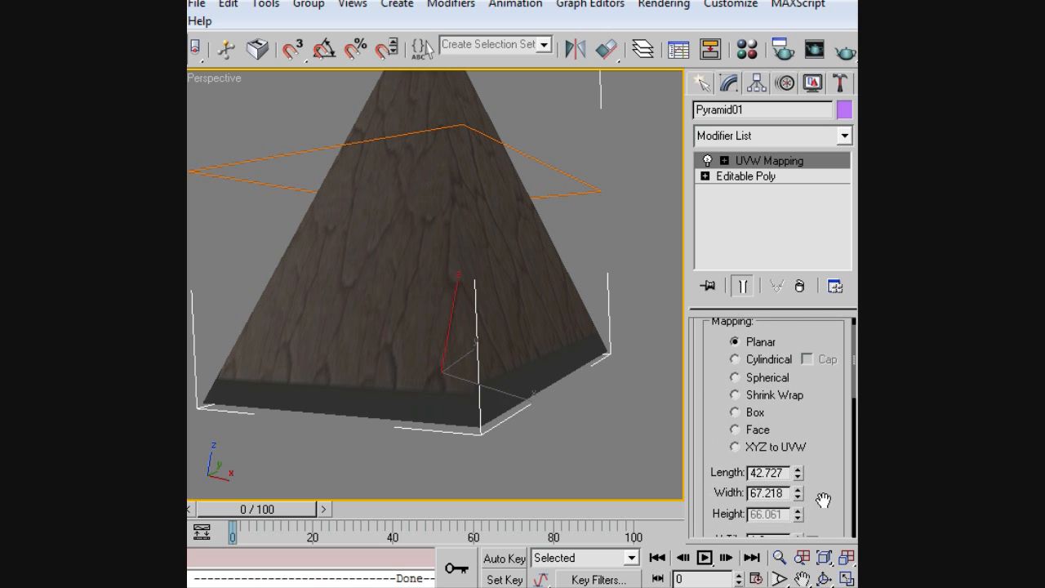
mouse_move(747, 409)
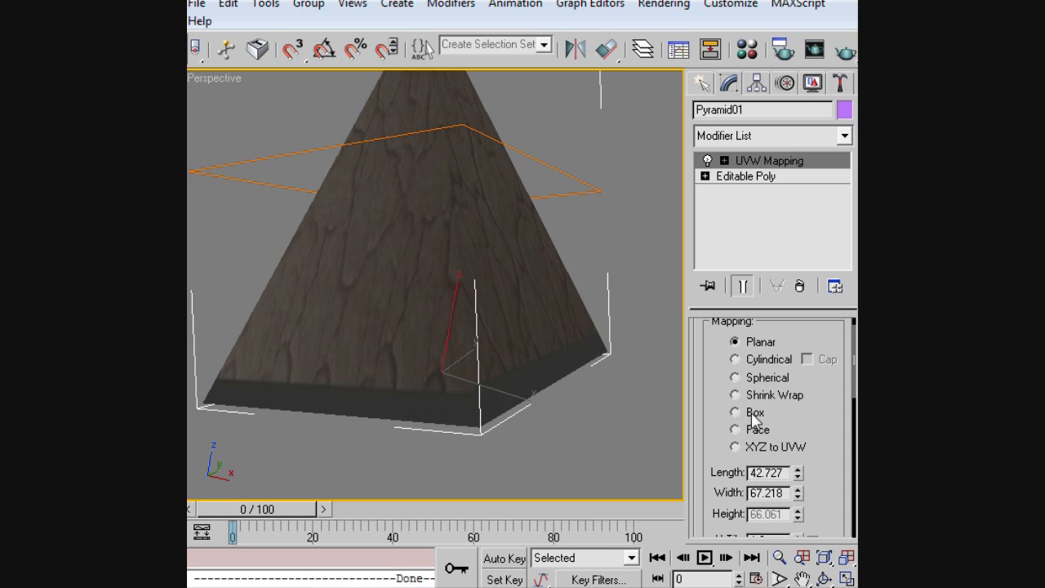
mouse_move(755, 395)
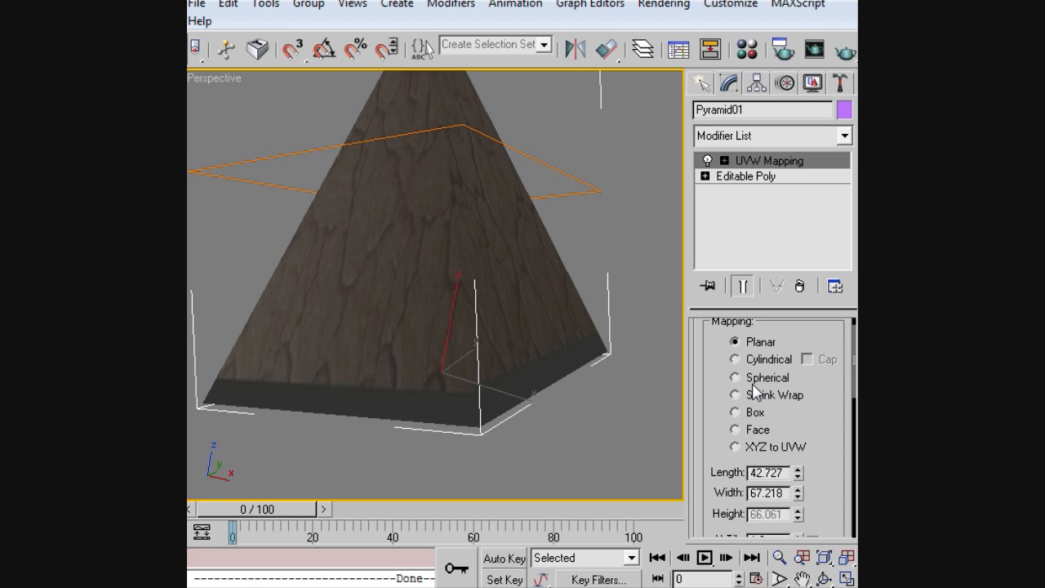
Step: Try XYZ to UVW, then switch the UVW Mapping to Face projection
left_click(734, 447)
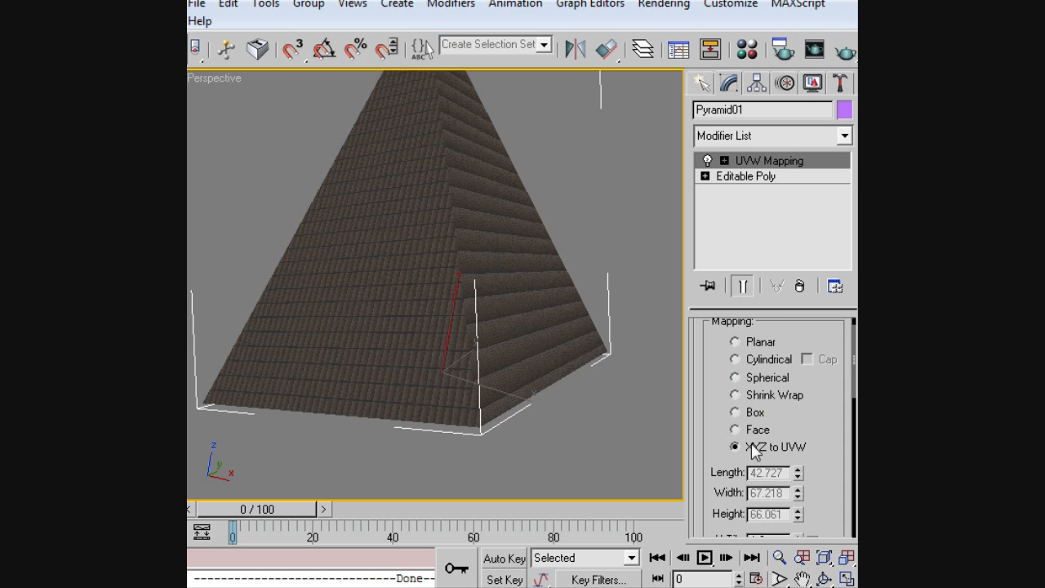
left_click(734, 429)
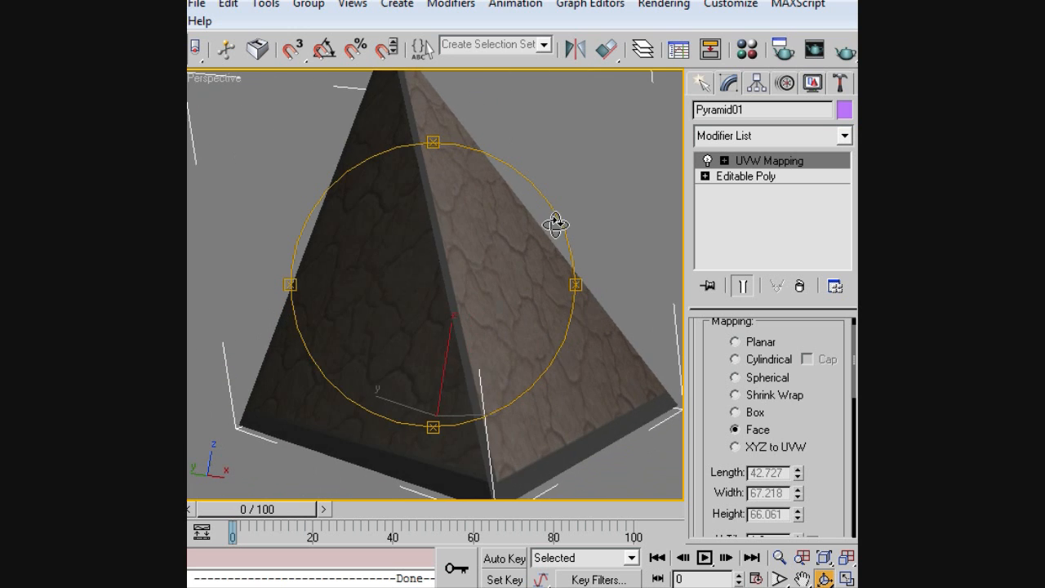
left_click_drag(555, 223, 492, 229)
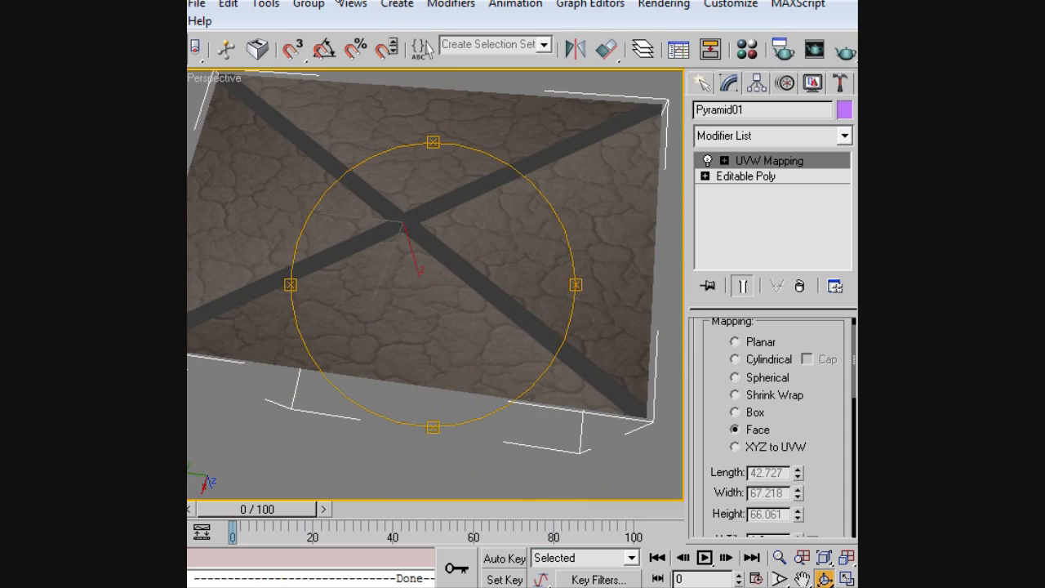
left_click_drag(409, 245, 530, 318)
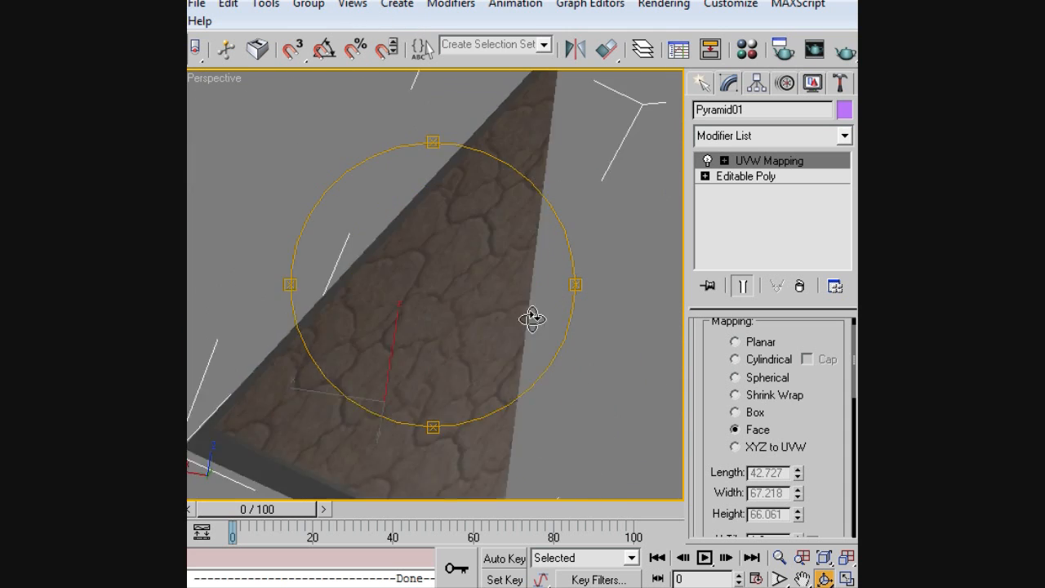
left_click_drag(531, 318, 378, 306)
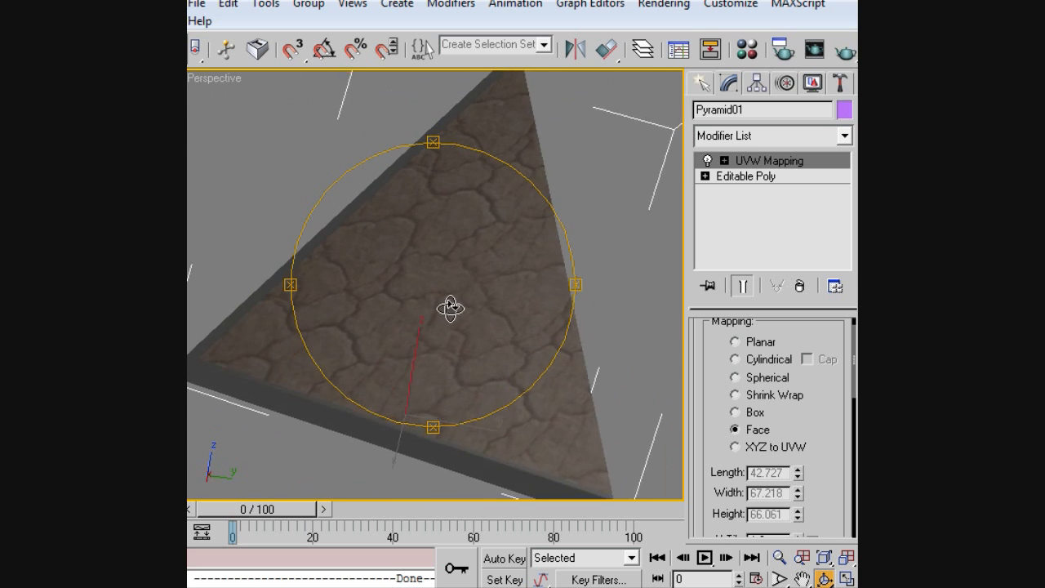
left_click_drag(449, 307, 400, 275)
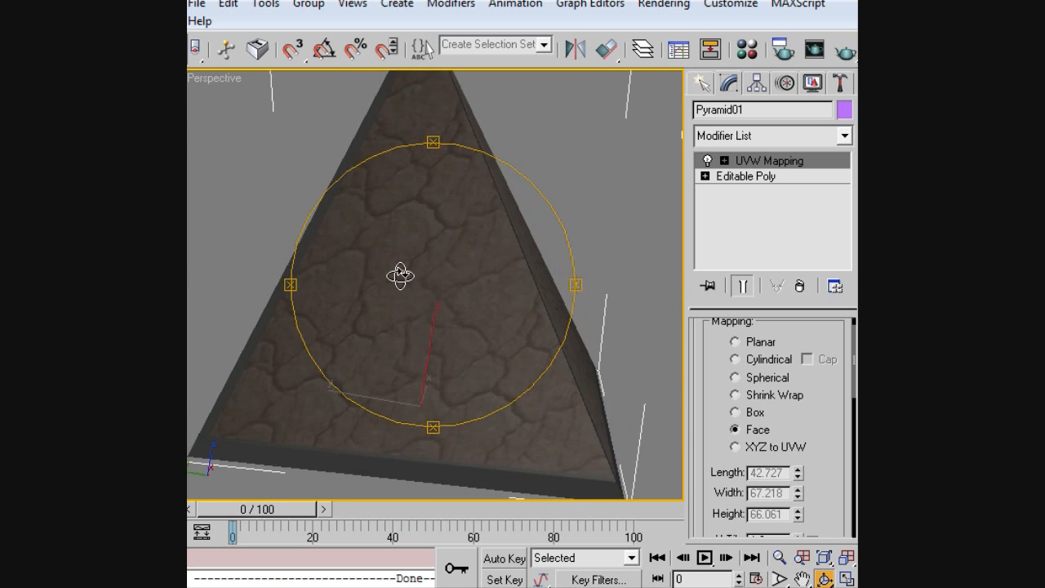
left_click_drag(399, 273, 503, 304)
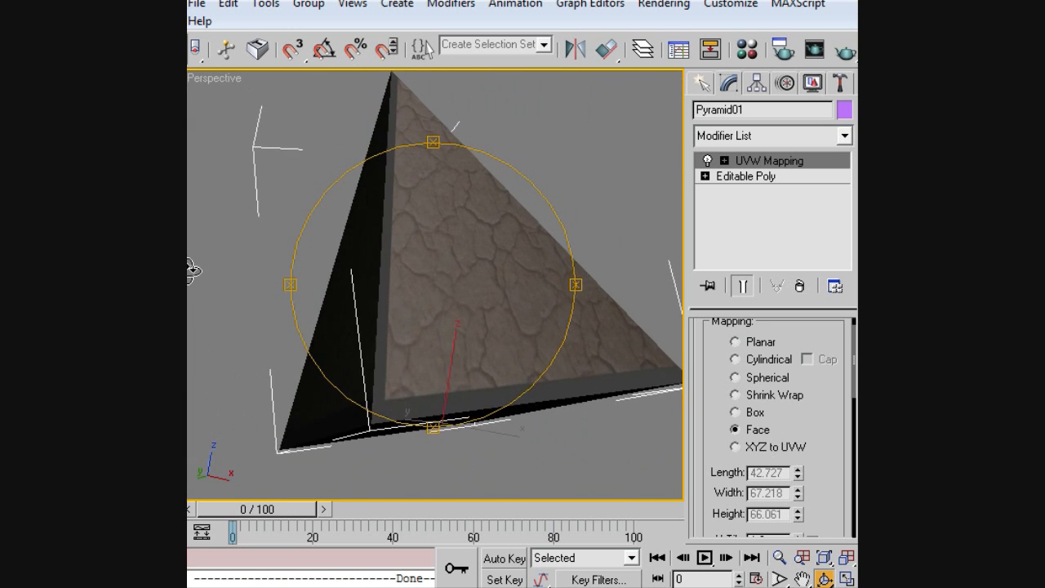
left_click_drag(433, 286, 343, 90)
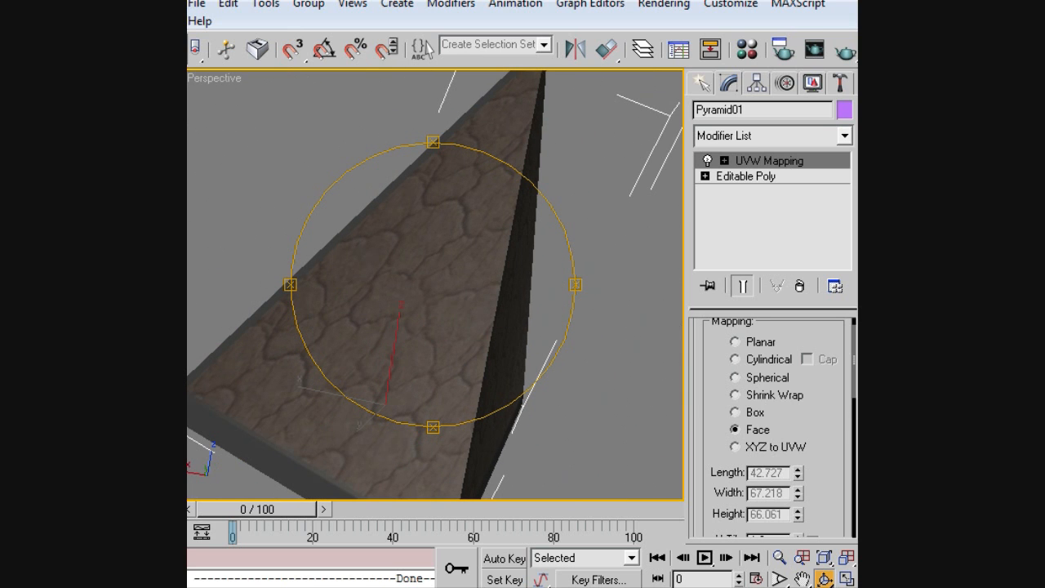
Step: Set U Tile to 7.0 and orbit to check the tiled faces
scroll("down", 3)
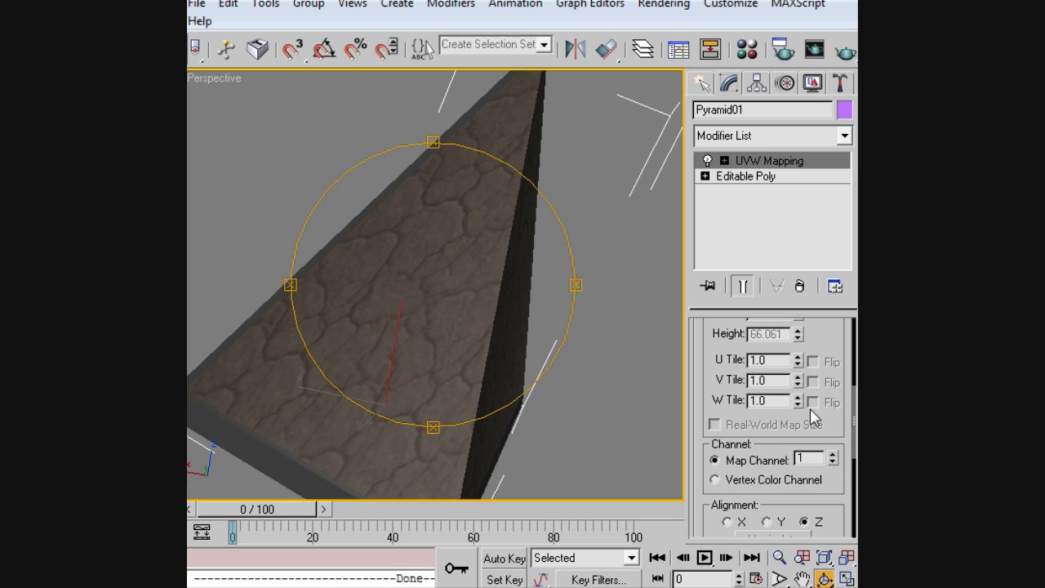
mouse_move(794, 406)
type("7")
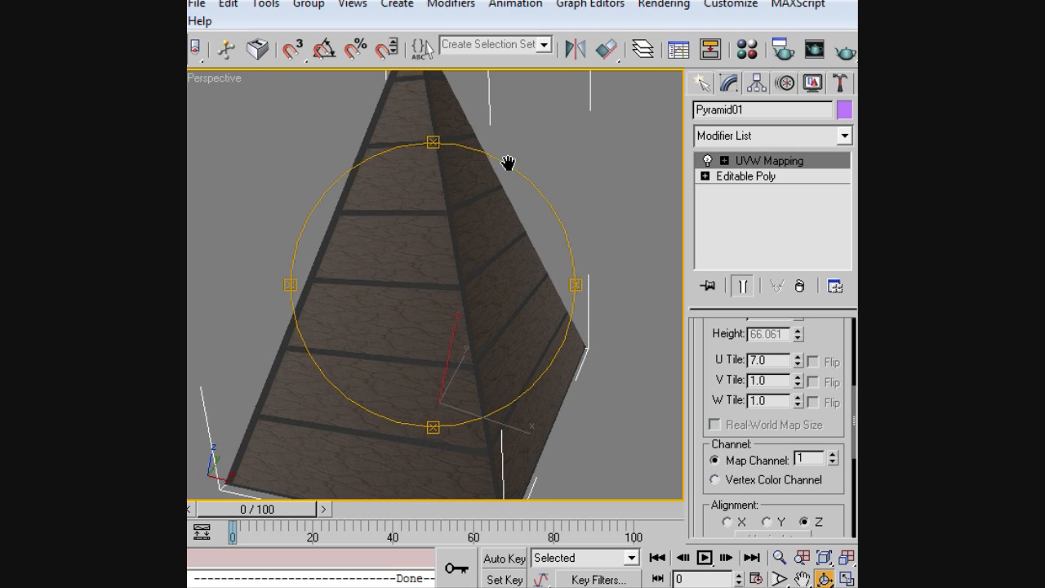
left_click_drag(506, 162, 463, 170)
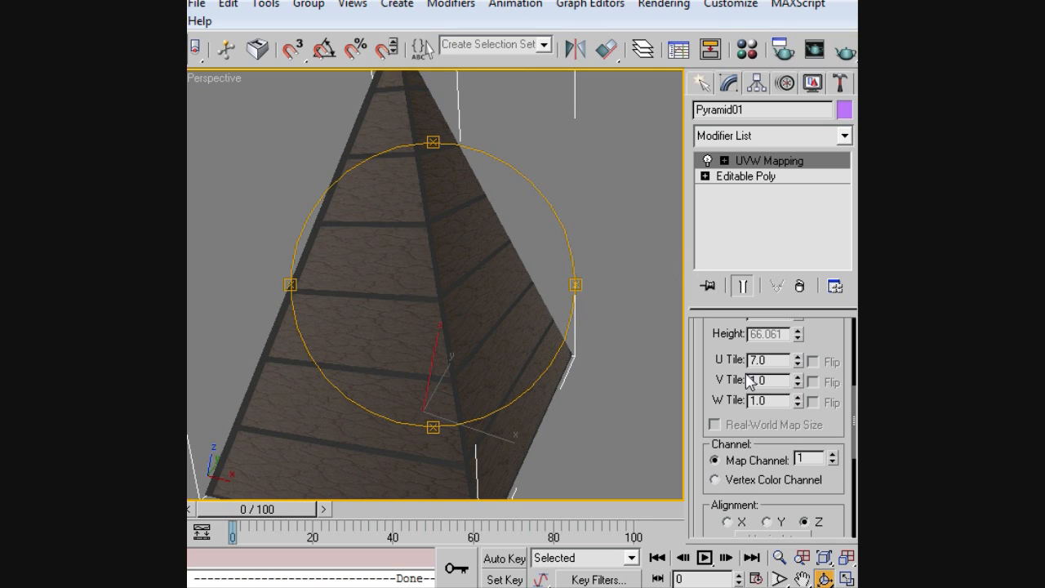
scroll("down", 3)
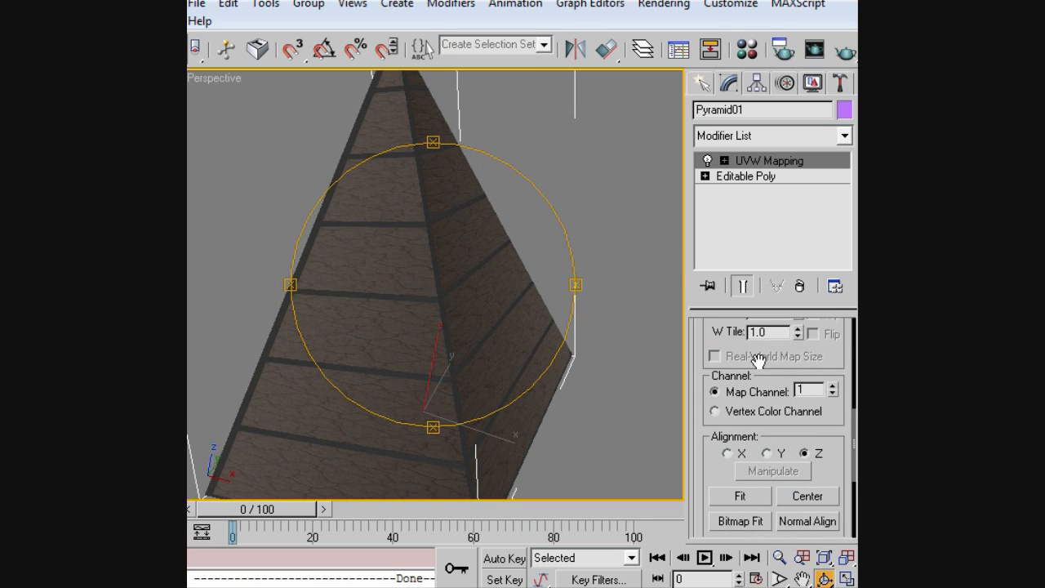
mouse_move(808, 416)
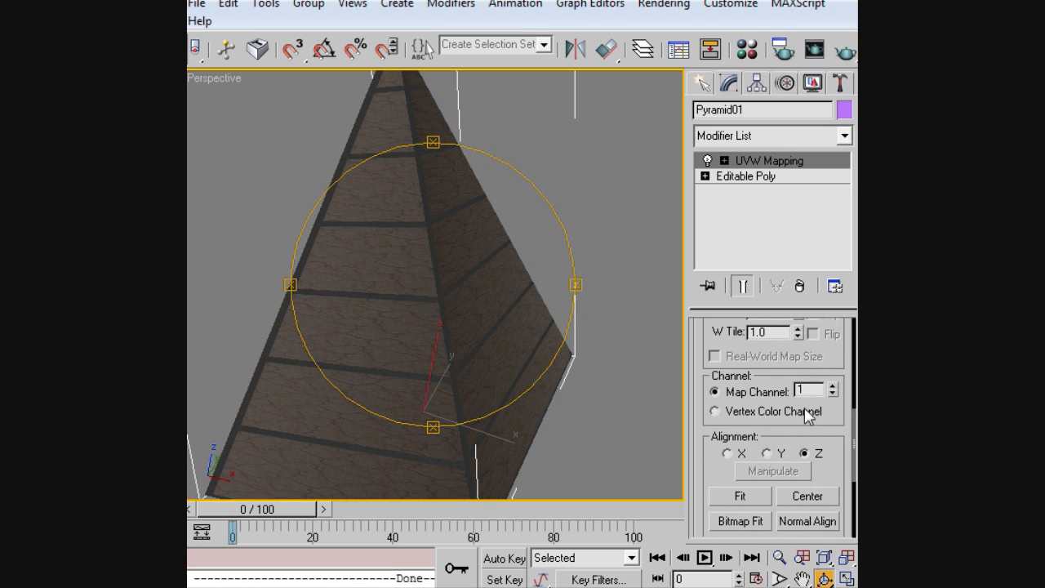
scroll("down", 3)
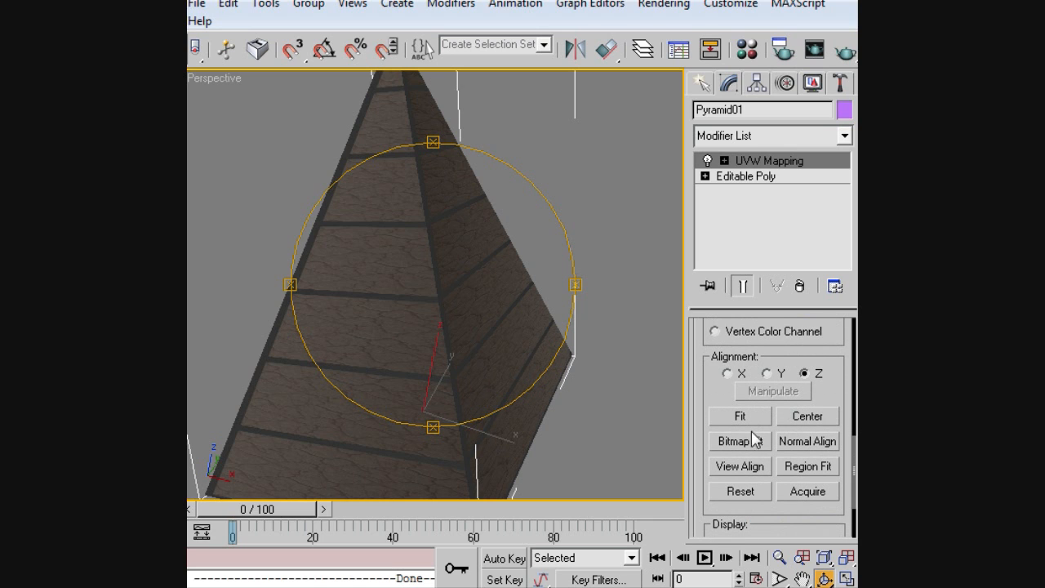
left_click(734, 441)
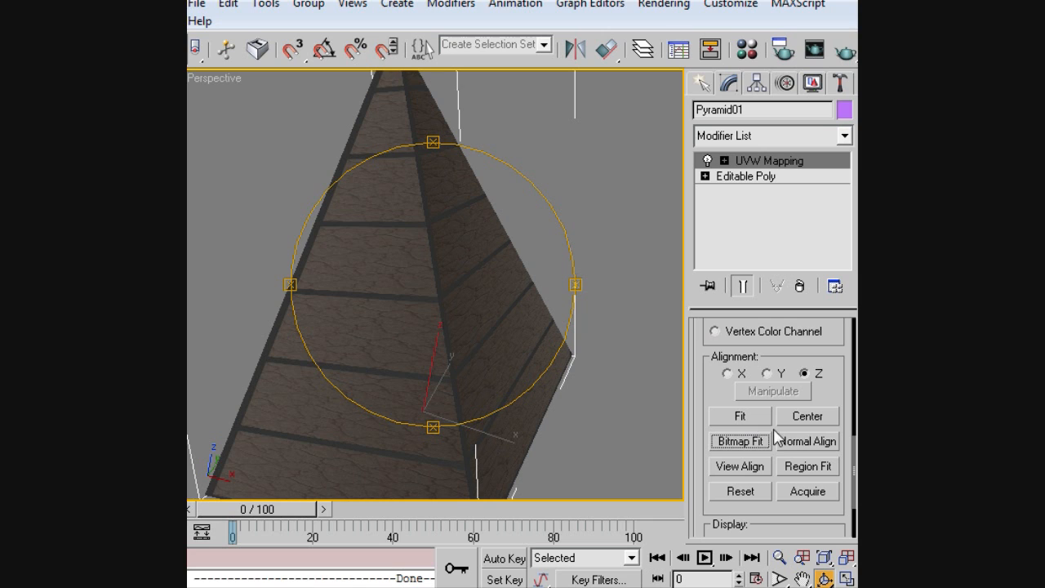
scroll("down", 3)
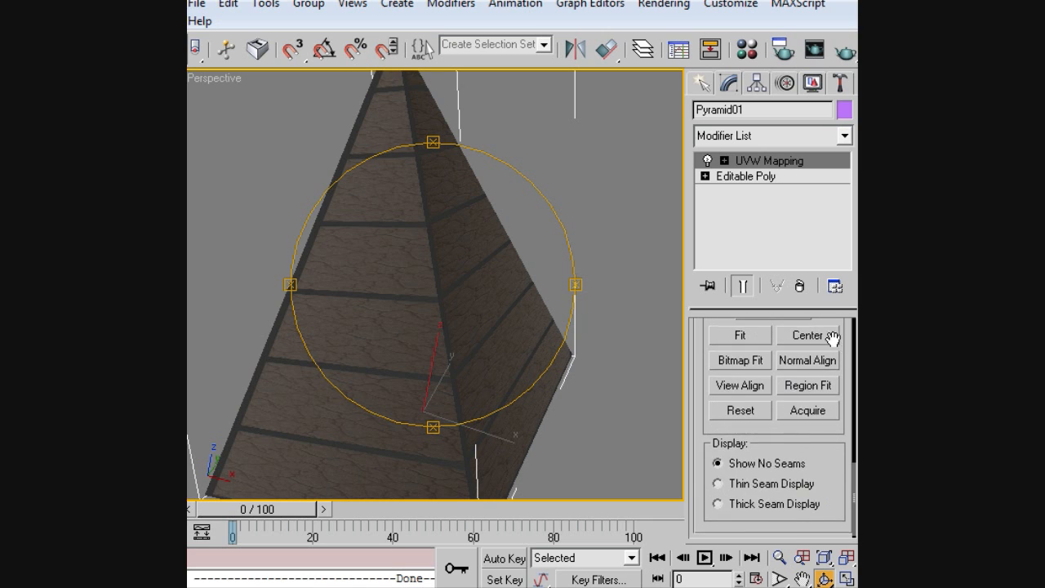